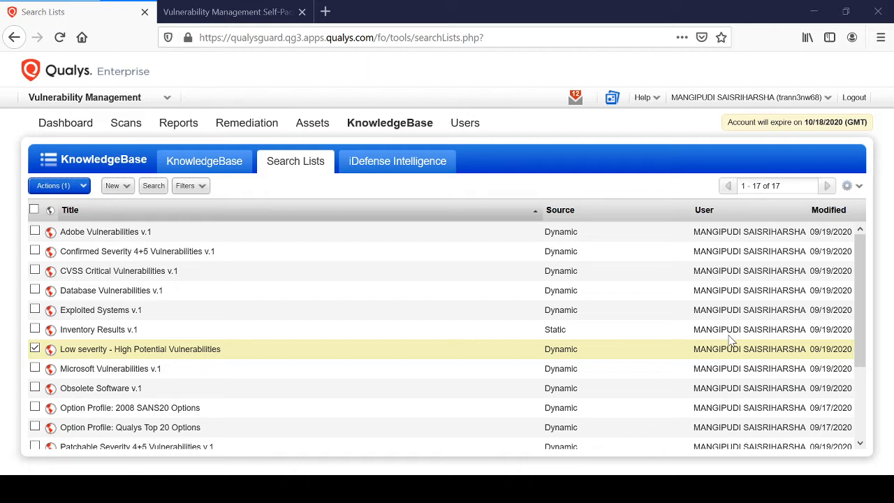
mouse_move(664, 438)
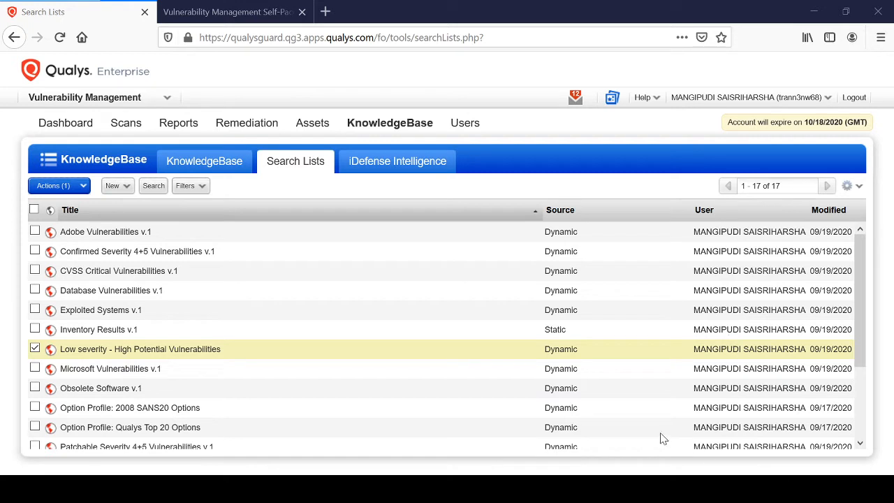
mouse_move(566, 457)
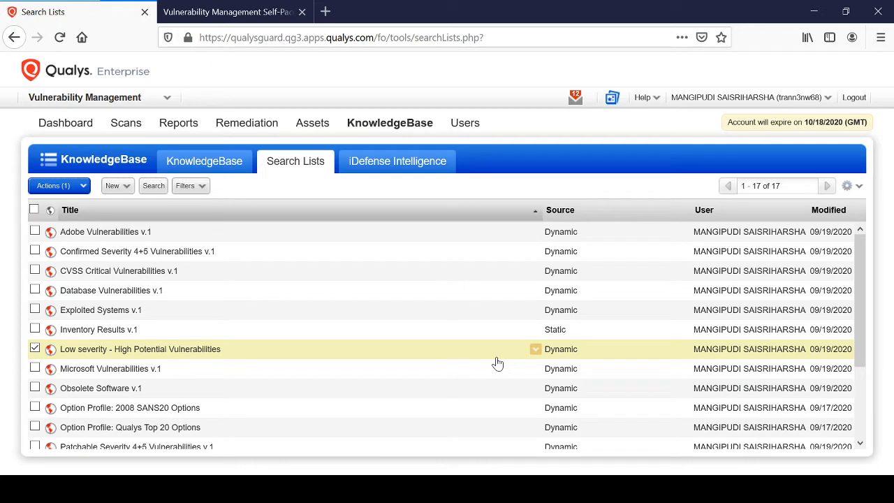
mouse_move(650, 464)
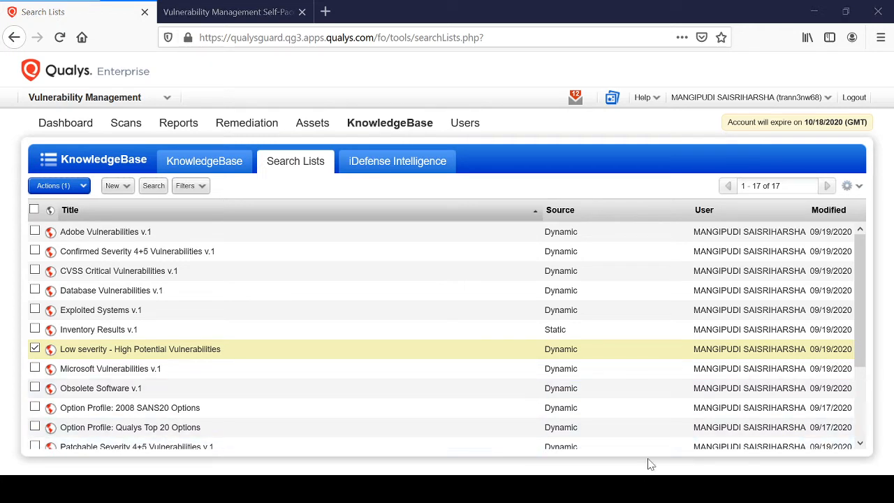
mouse_move(489, 312)
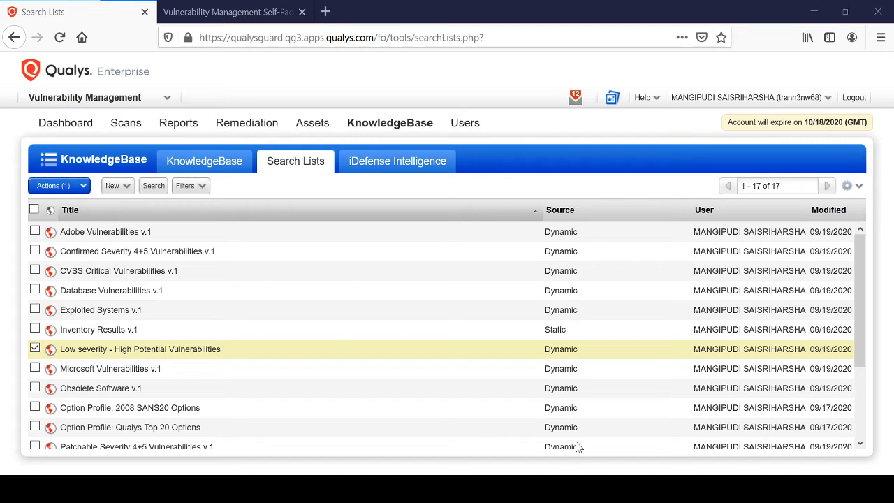
mouse_move(466, 277)
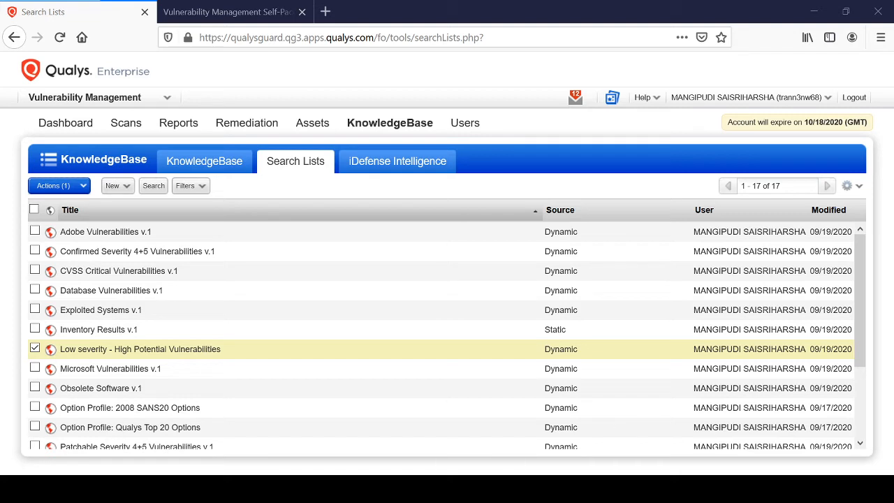
mouse_move(387, 92)
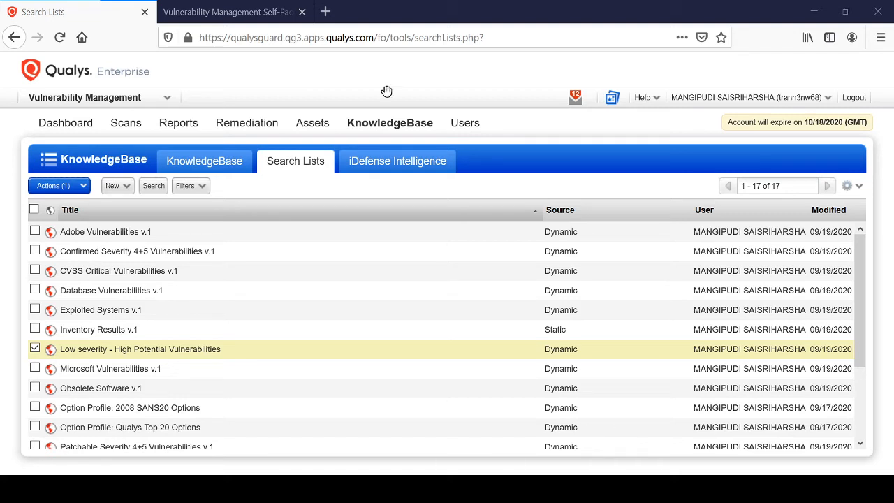
mouse_move(419, 323)
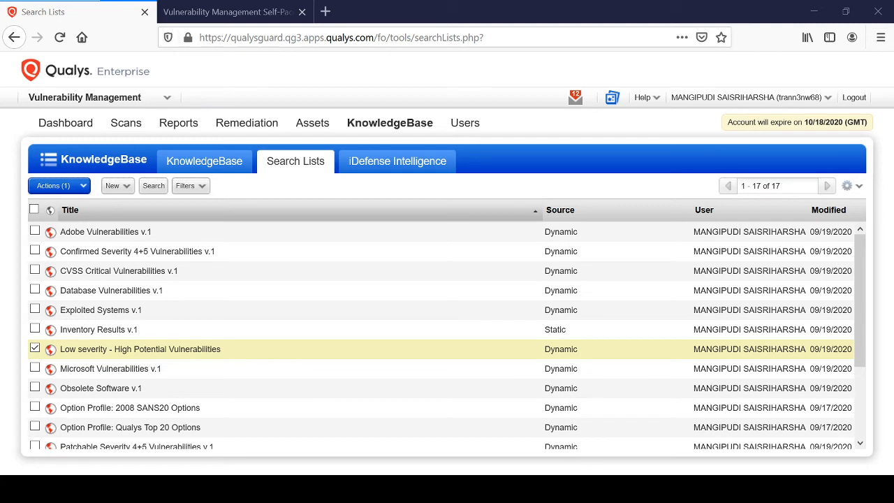
mouse_move(509, 348)
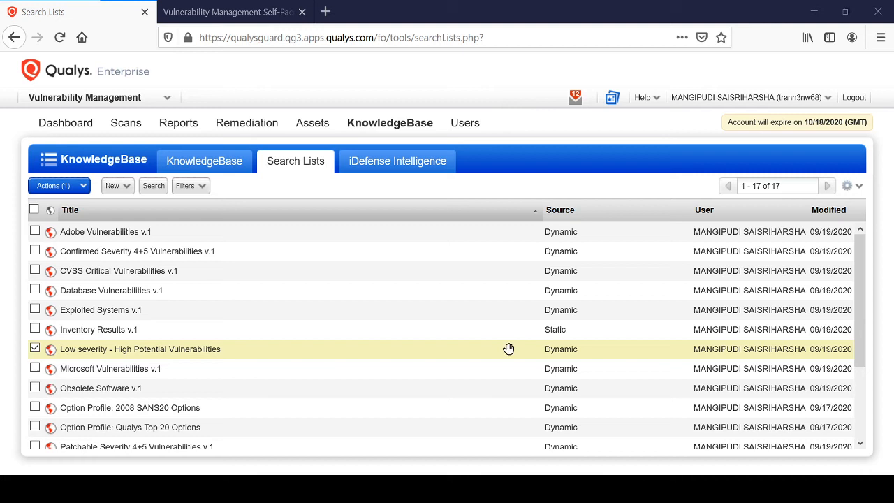
mouse_move(508, 349)
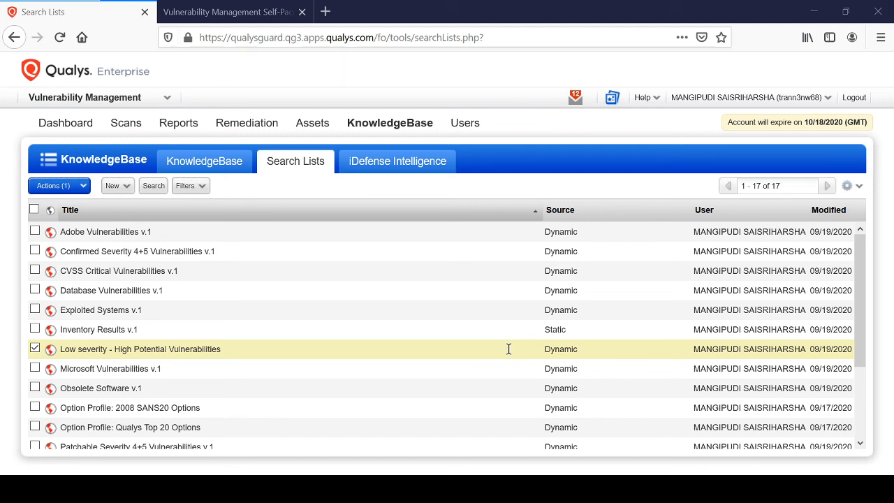
mouse_move(509, 349)
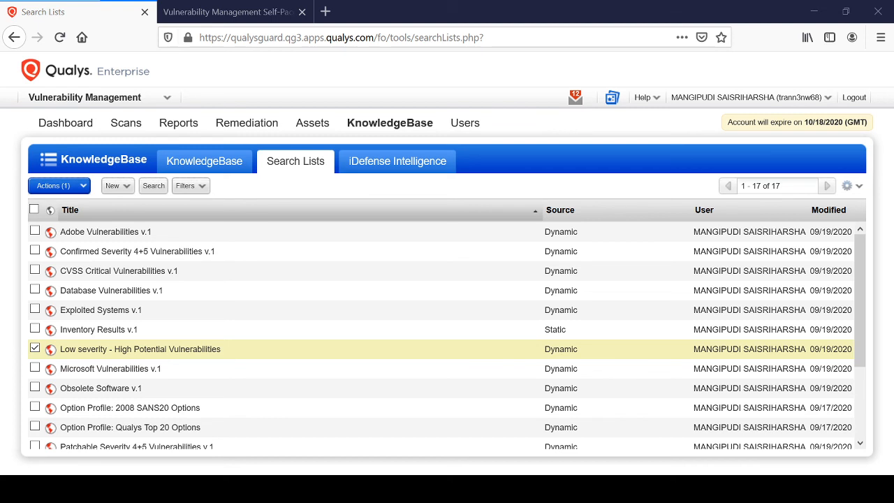